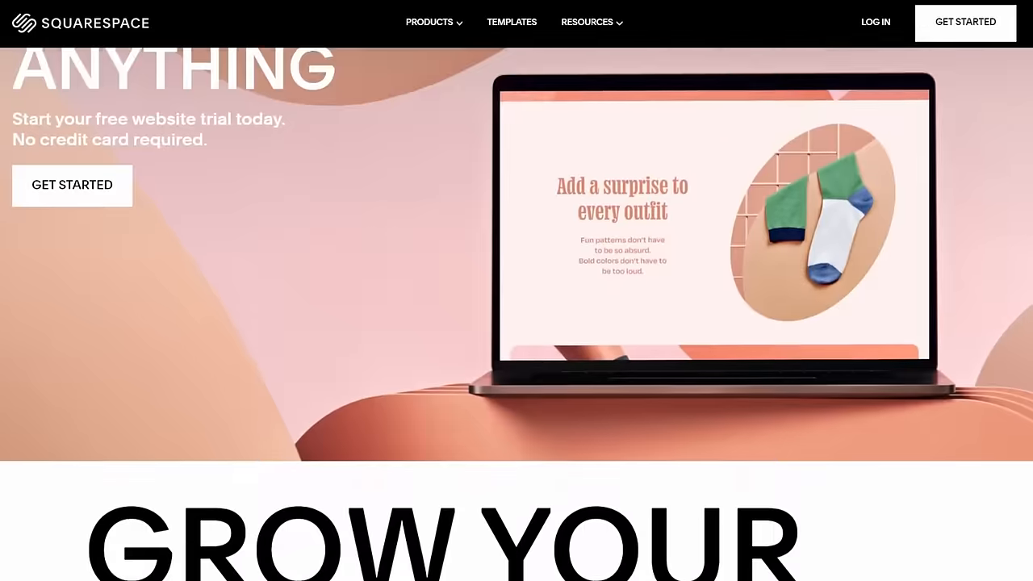
scroll("down", 3)
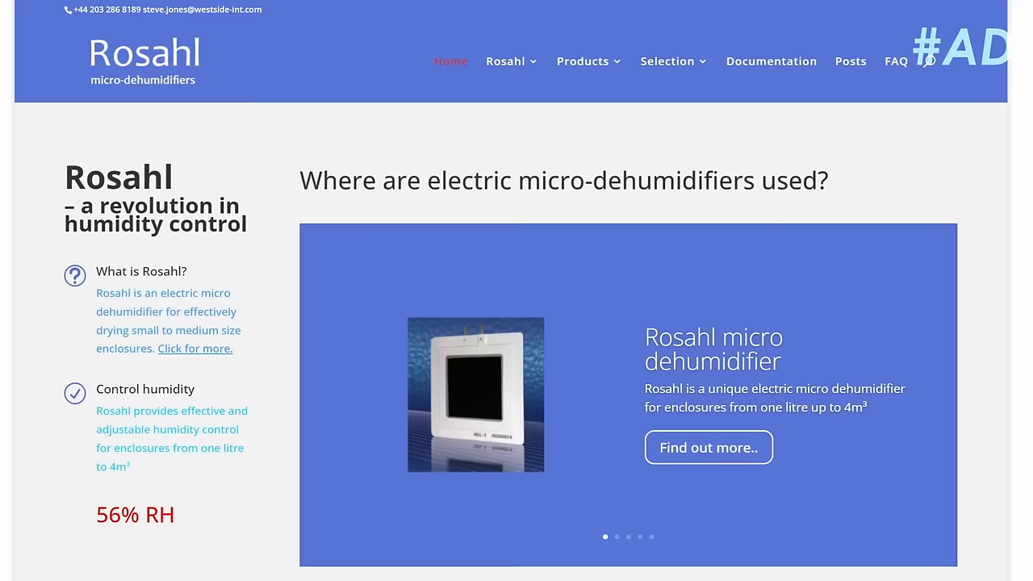
scroll("down", 3)
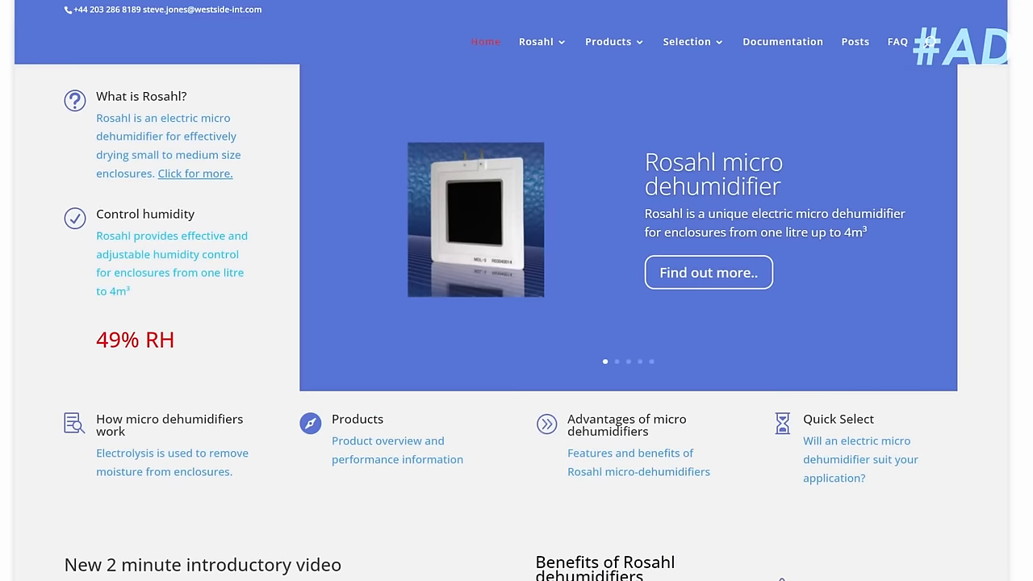
scroll("down", 3)
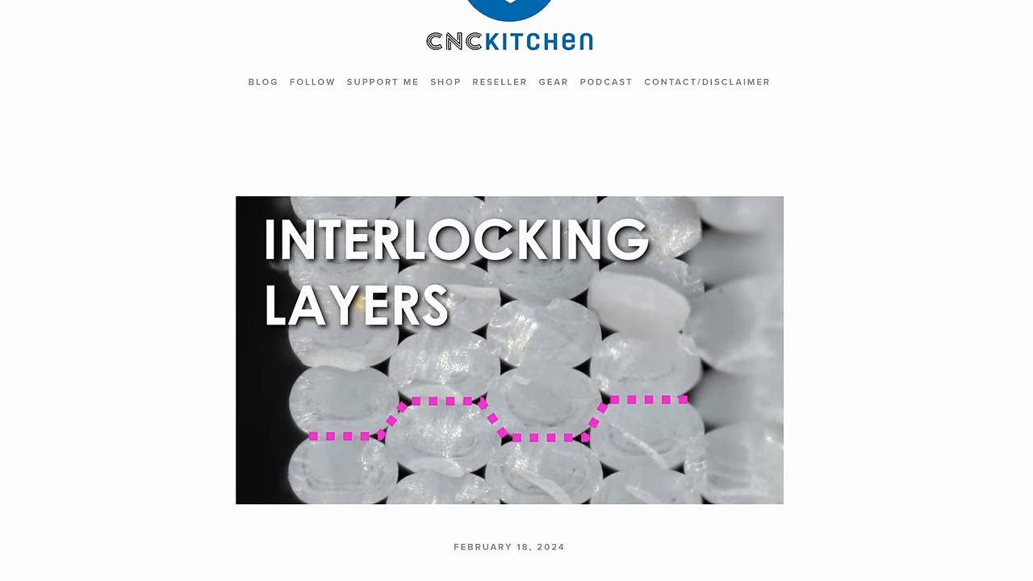
scroll("down", 3)
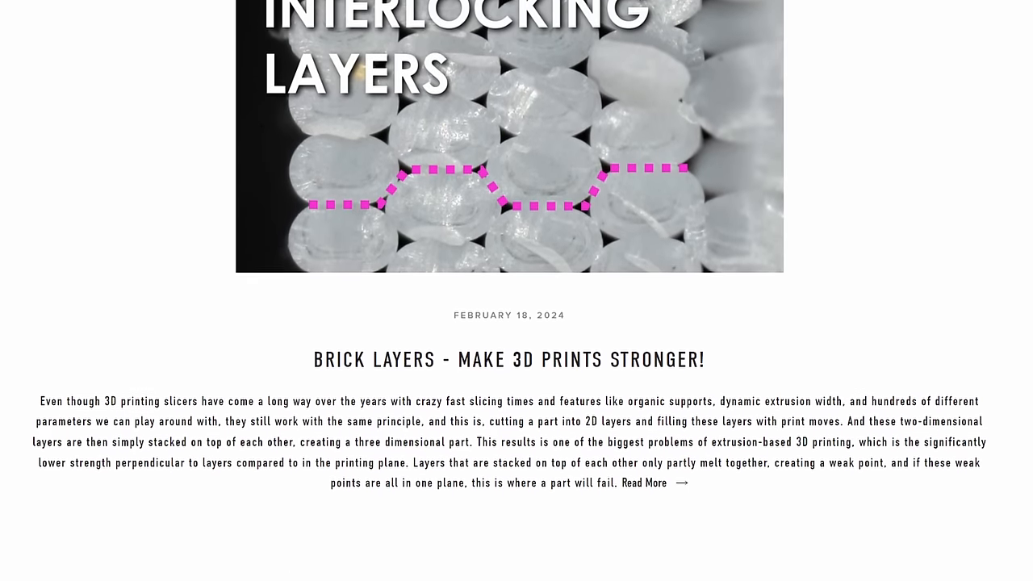